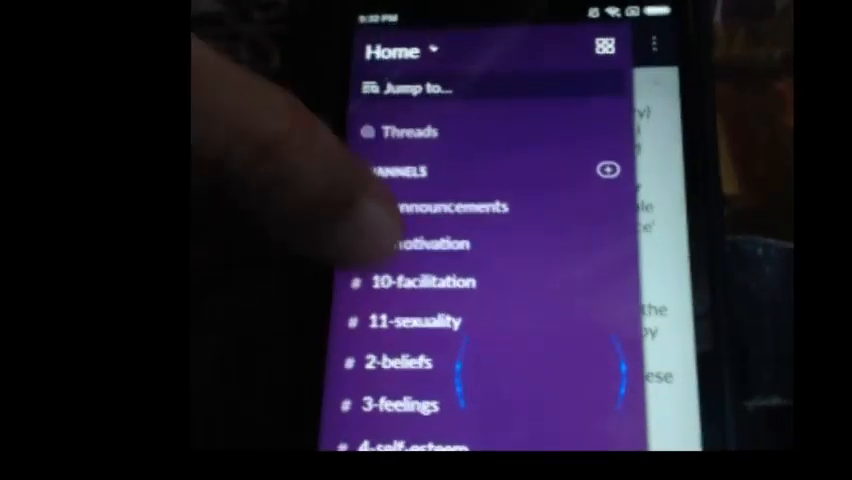
Step: Open the #11-sexuality channel from the Channels sidebar in the Jagriti workspace
left_click(410, 320)
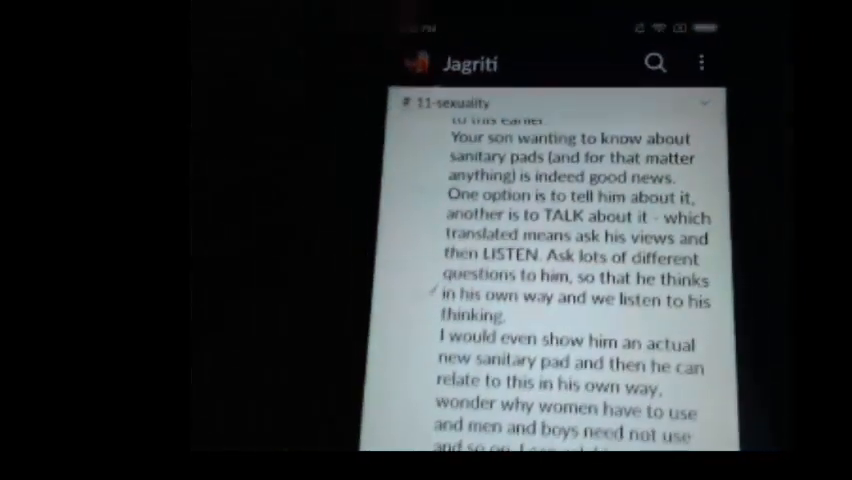